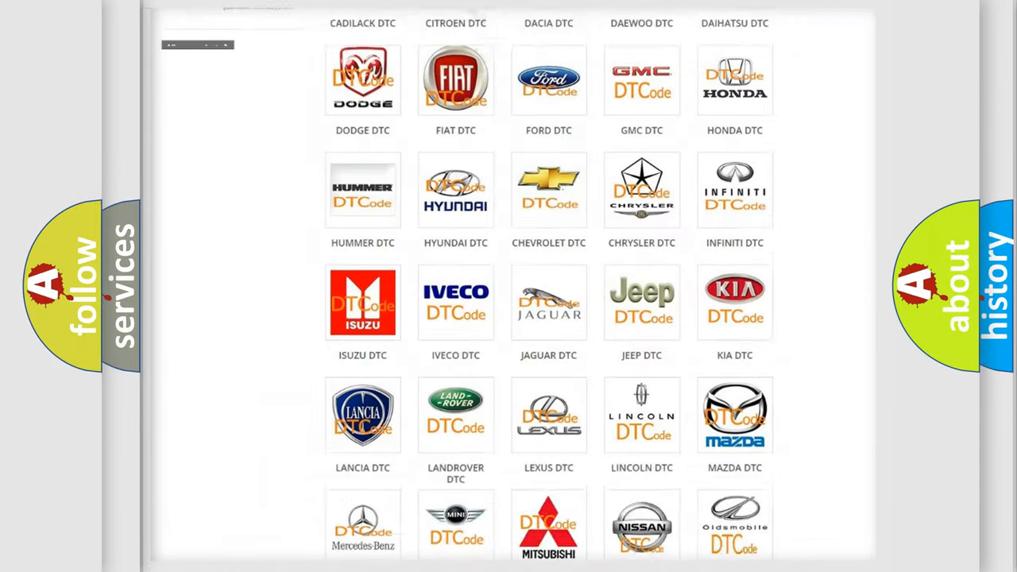
- Open the Jeep DTC list from the brand grid and scroll through its codes to U0001:88
scroll("up", 3)
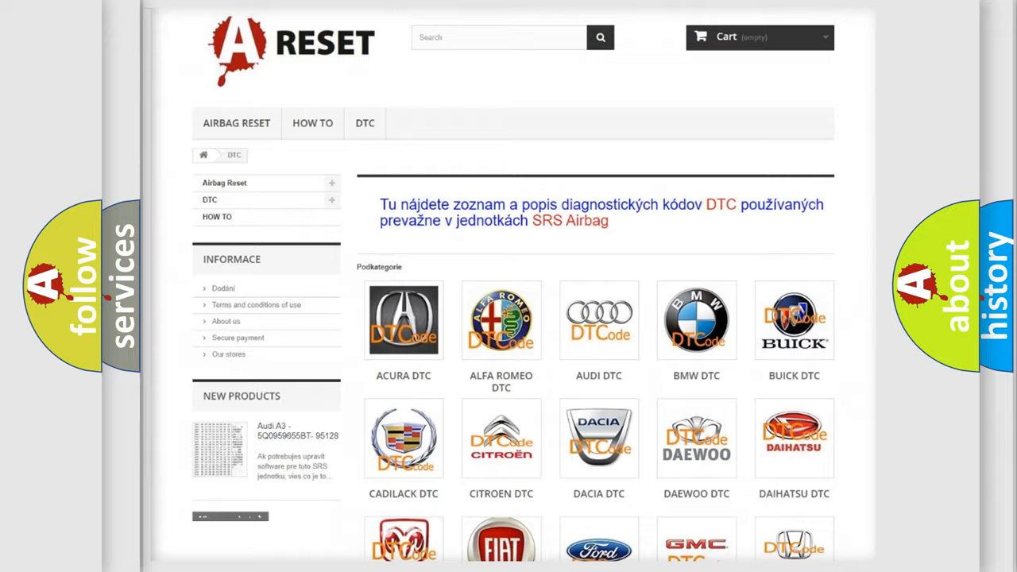
scroll("down", 3)
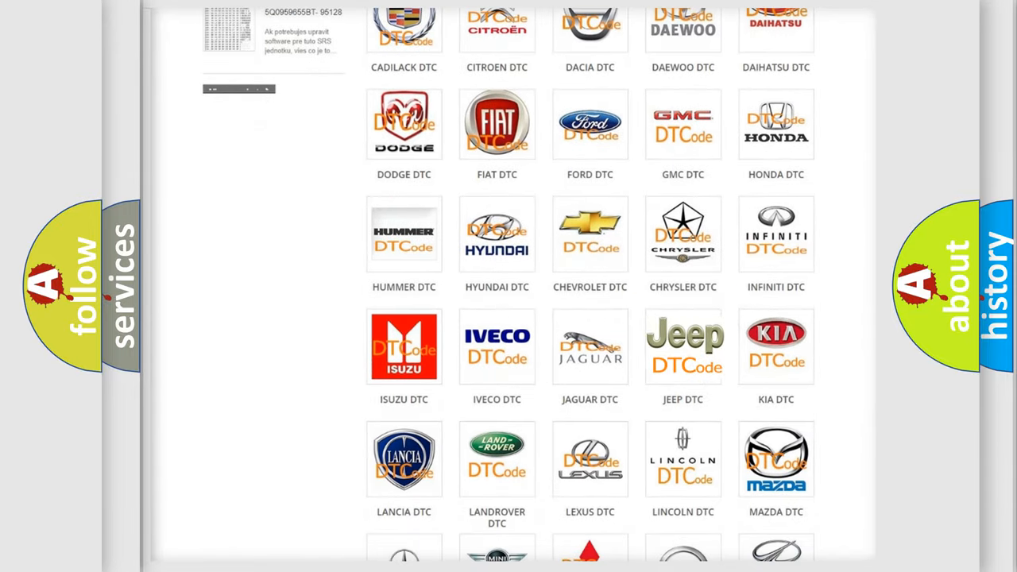
left_click(682, 345)
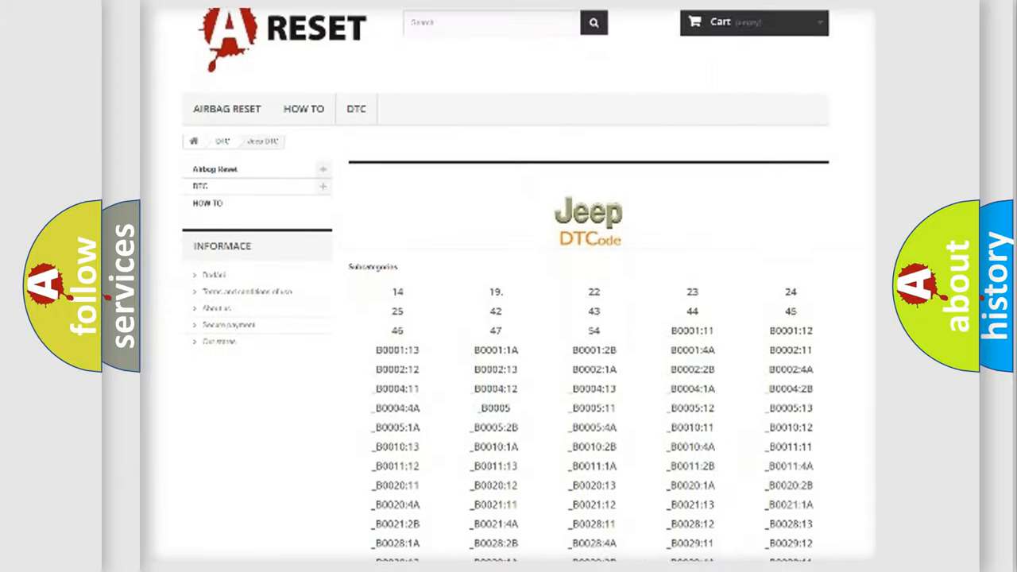
scroll("down", 3)
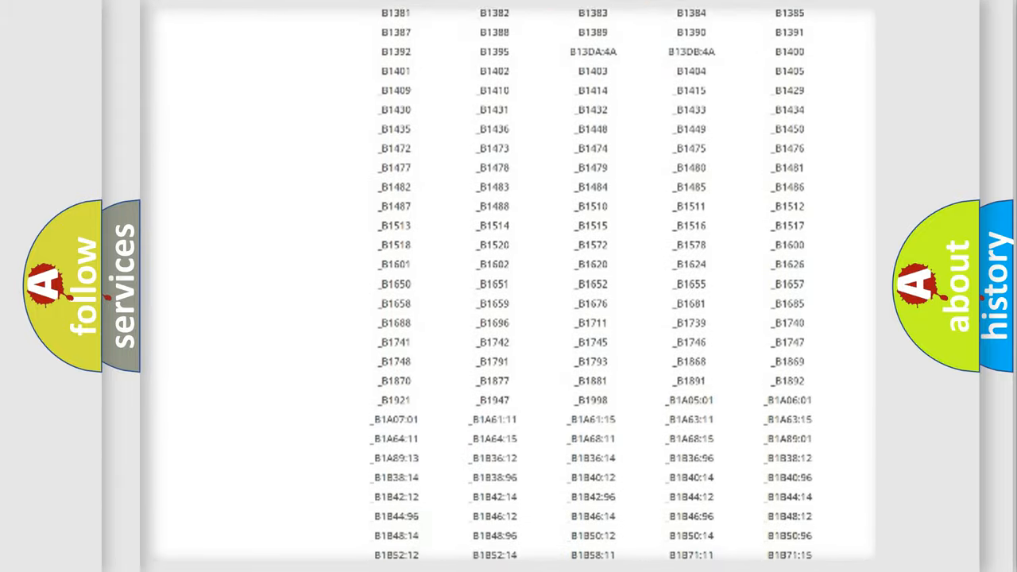
scroll("up", 3)
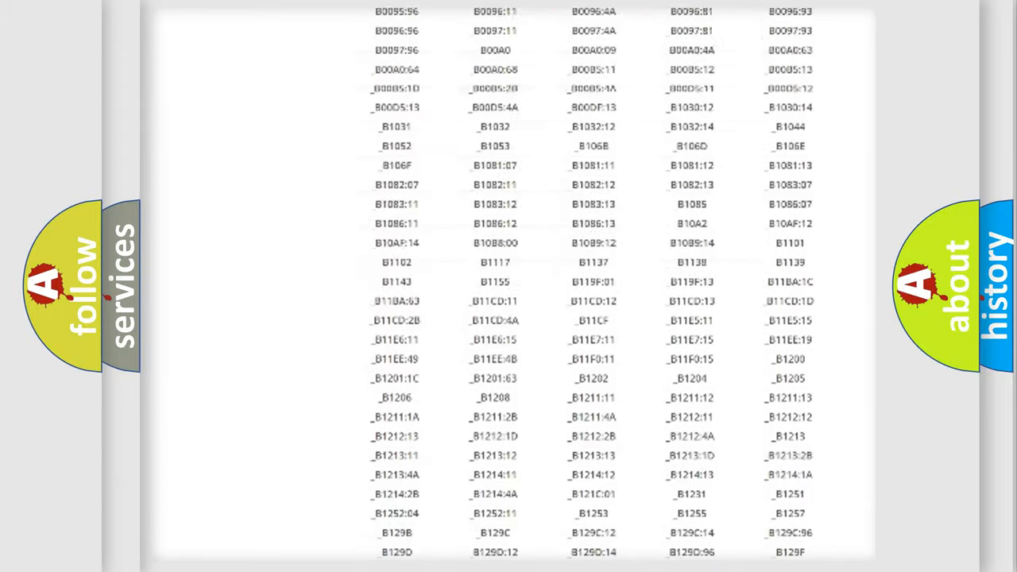
scroll("up", 3)
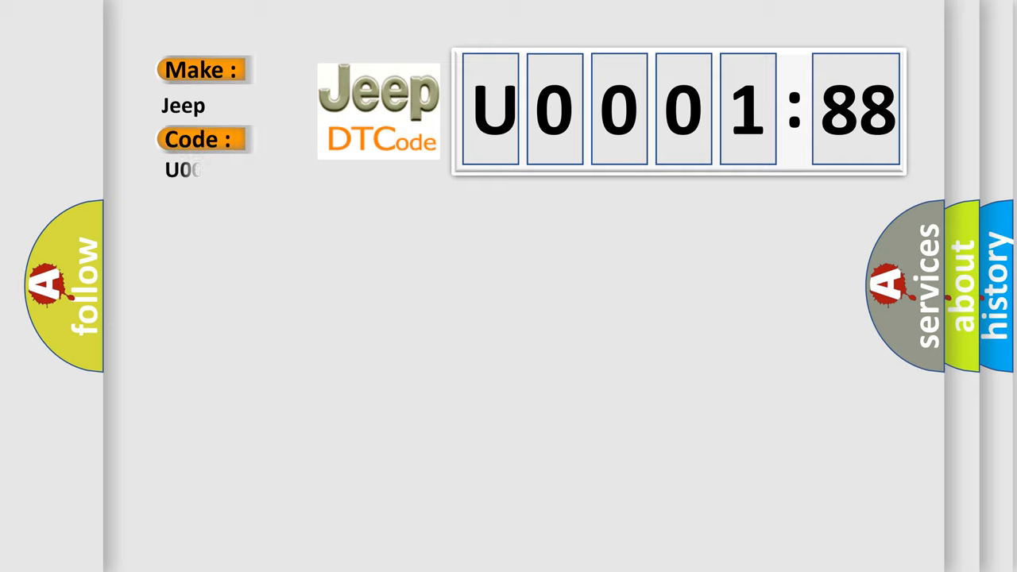
- Enter 000188 after U in the Code field, giving U000188 for make Jeep
type("000188")
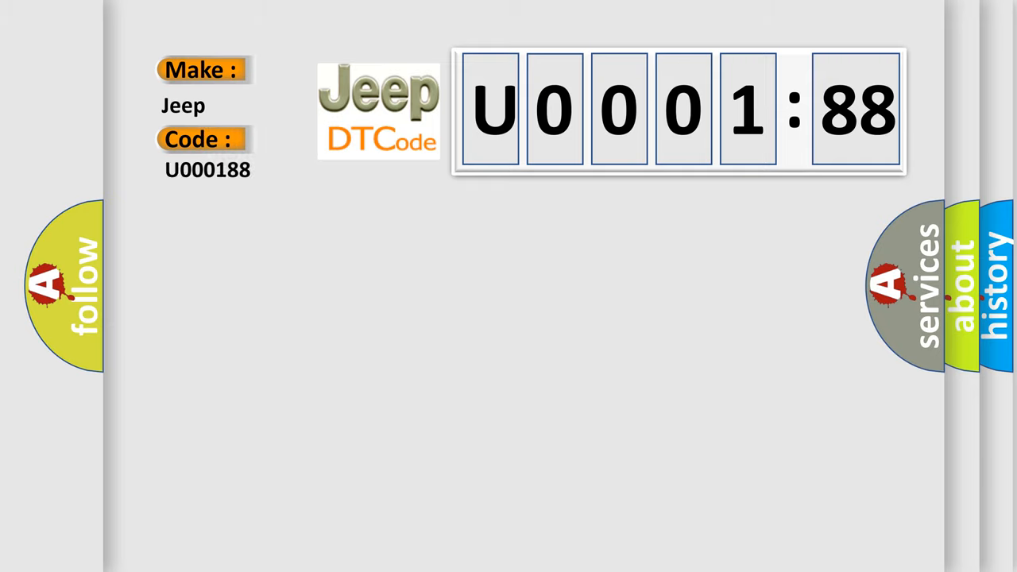